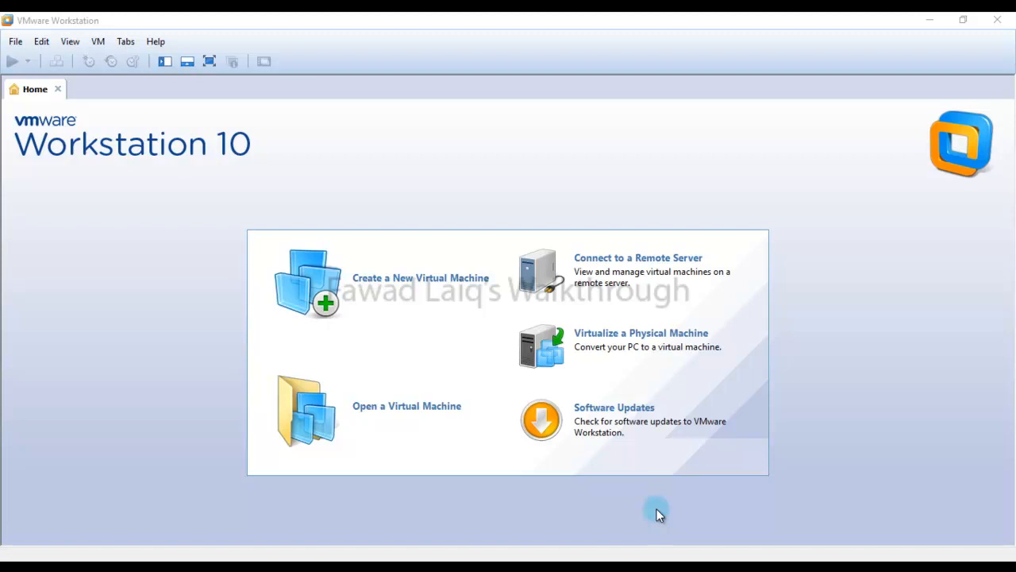
Step: Begin a custom new virtual machine keeping Workstation 10.0 hardware compatibility
click(419, 277)
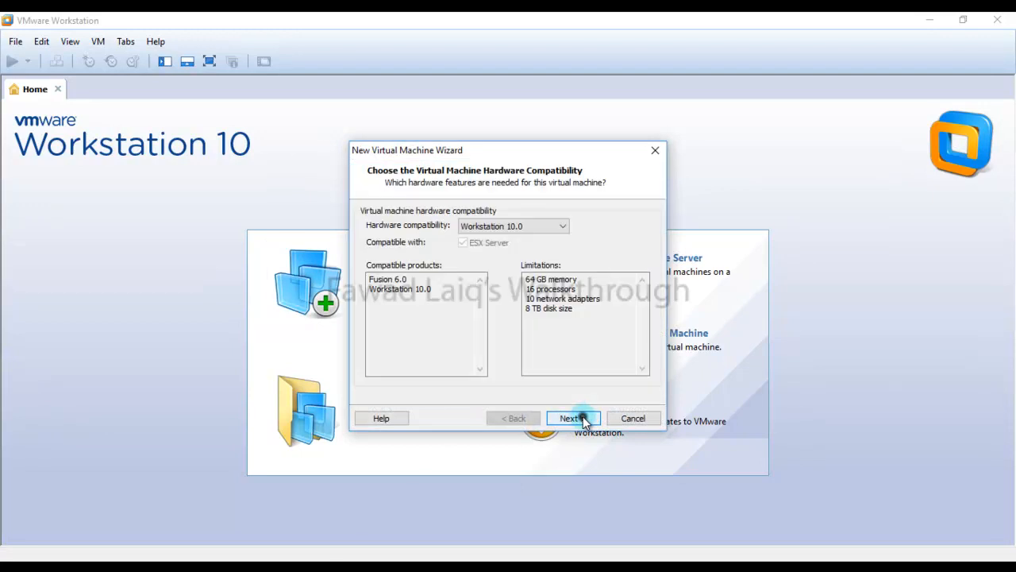
click(511, 420)
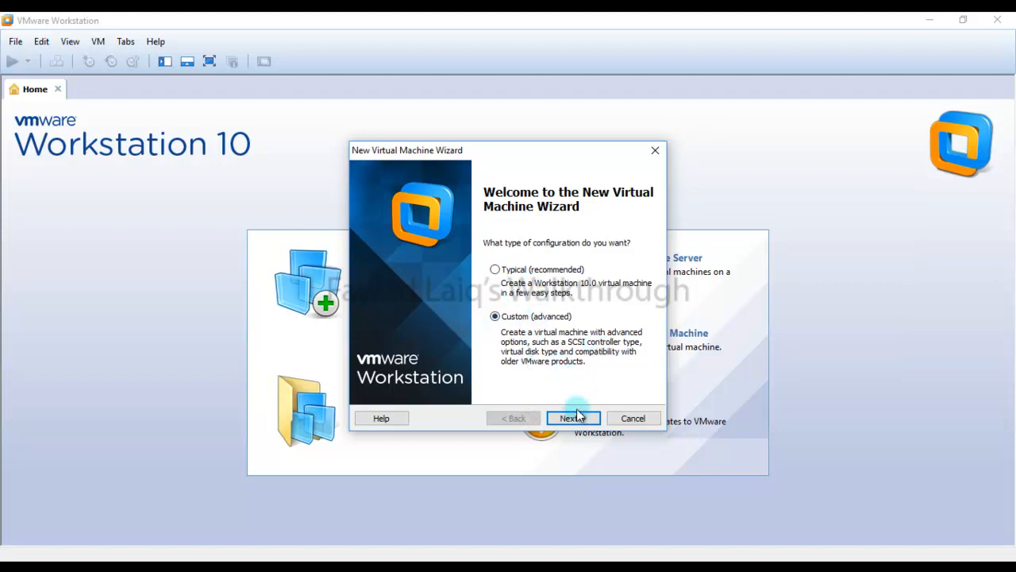
click(572, 419)
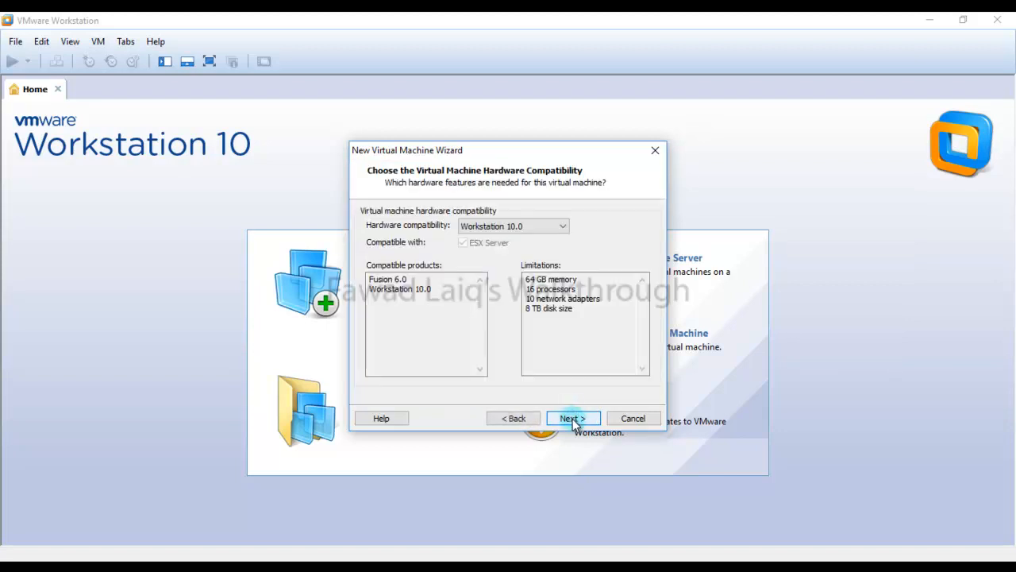
click(571, 420)
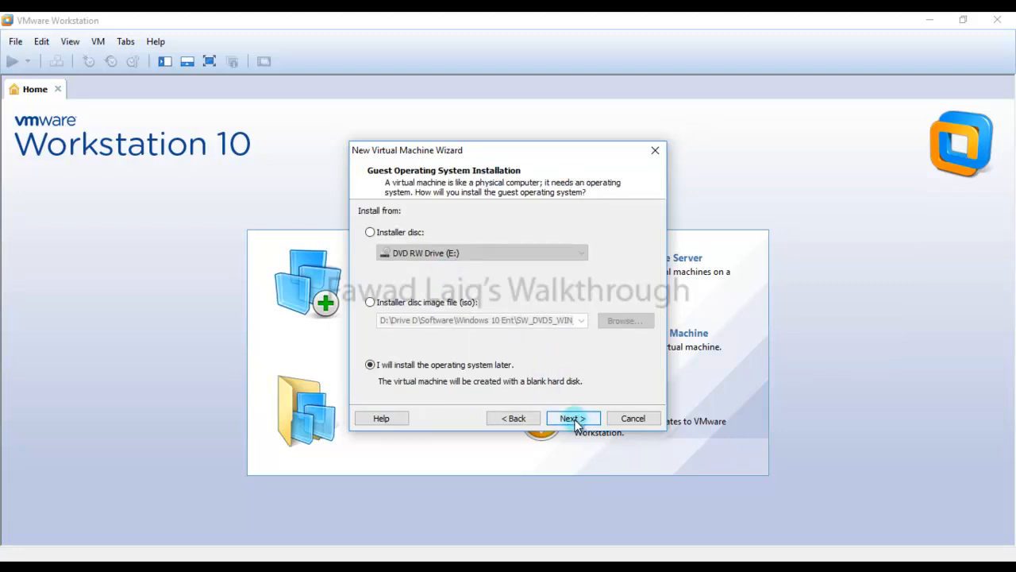
Step: Defer OS installation and choose Other as the guest operating system
click(570, 419)
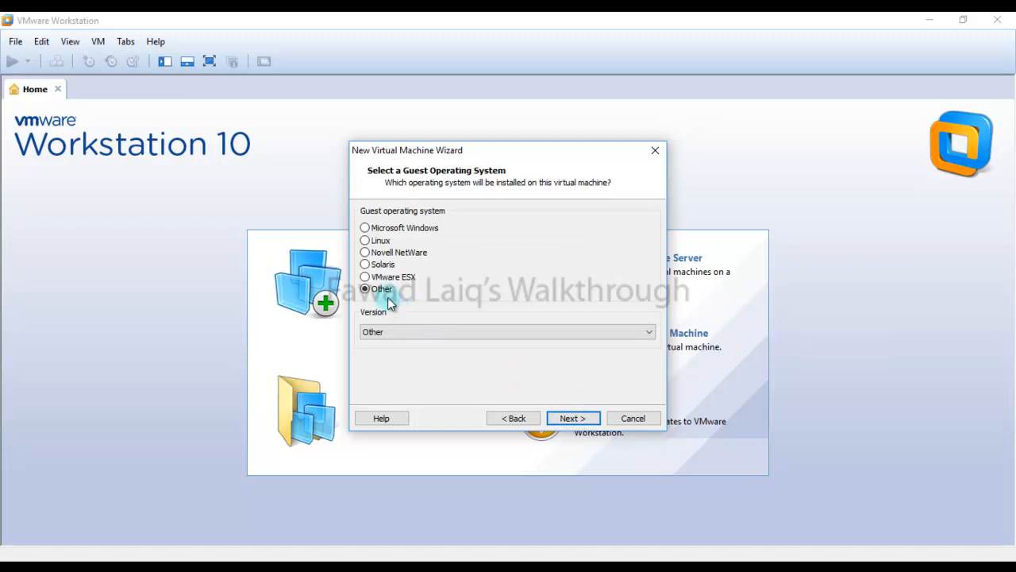
mouse_move(569, 381)
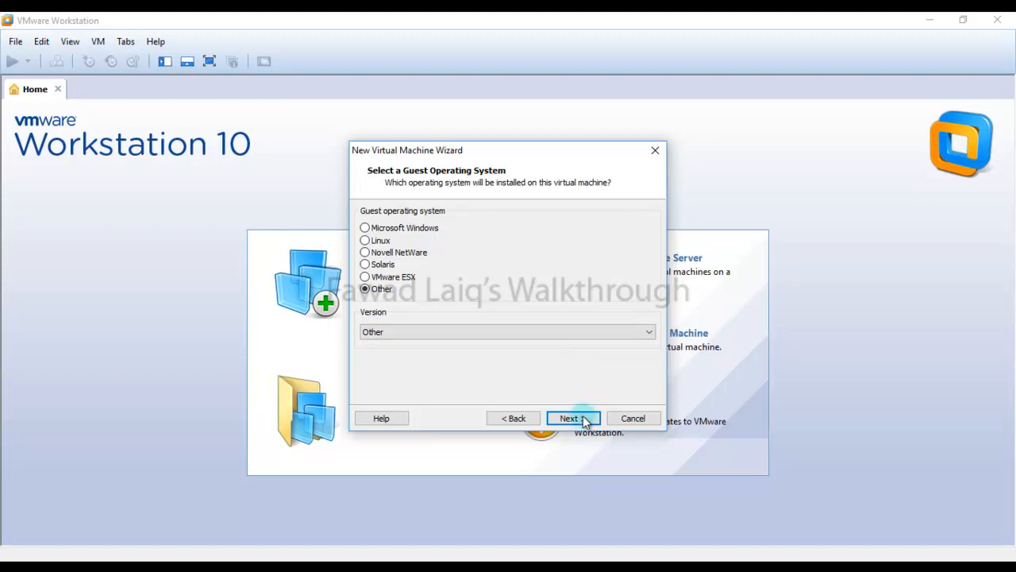
click(568, 419)
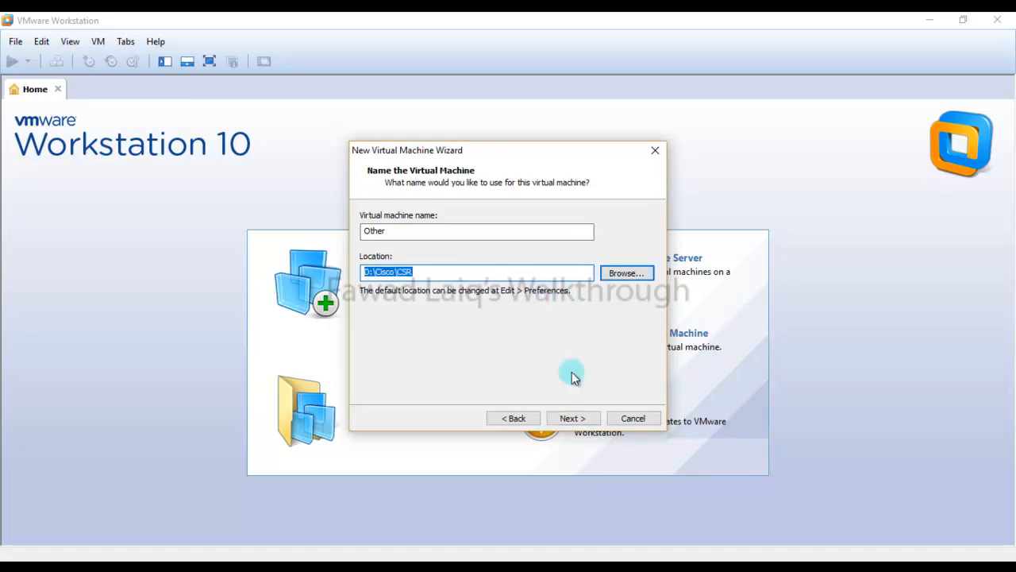
mouse_move(580, 411)
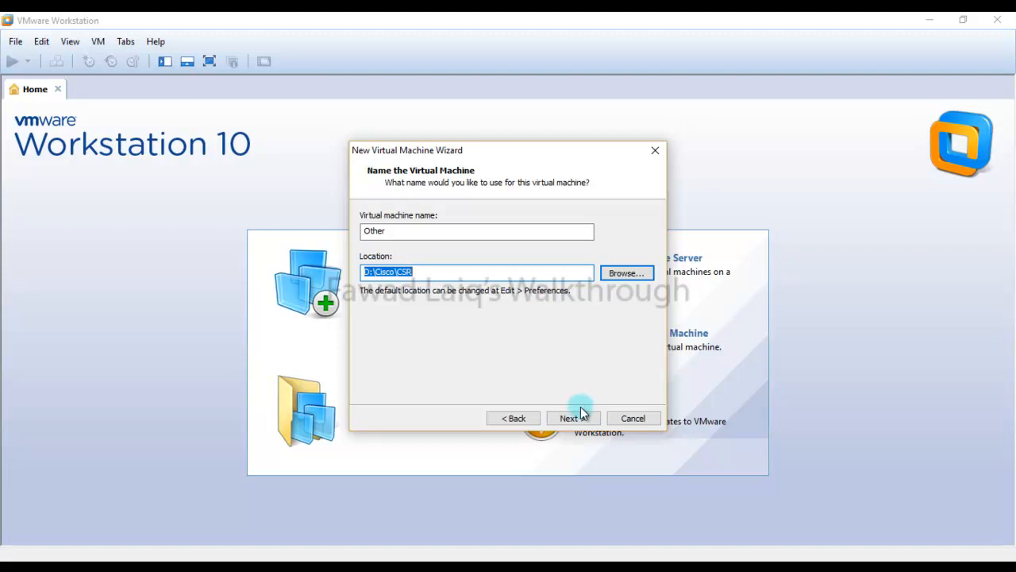
Step: Accept the name and location, then set two processors with two cores each
click(572, 418)
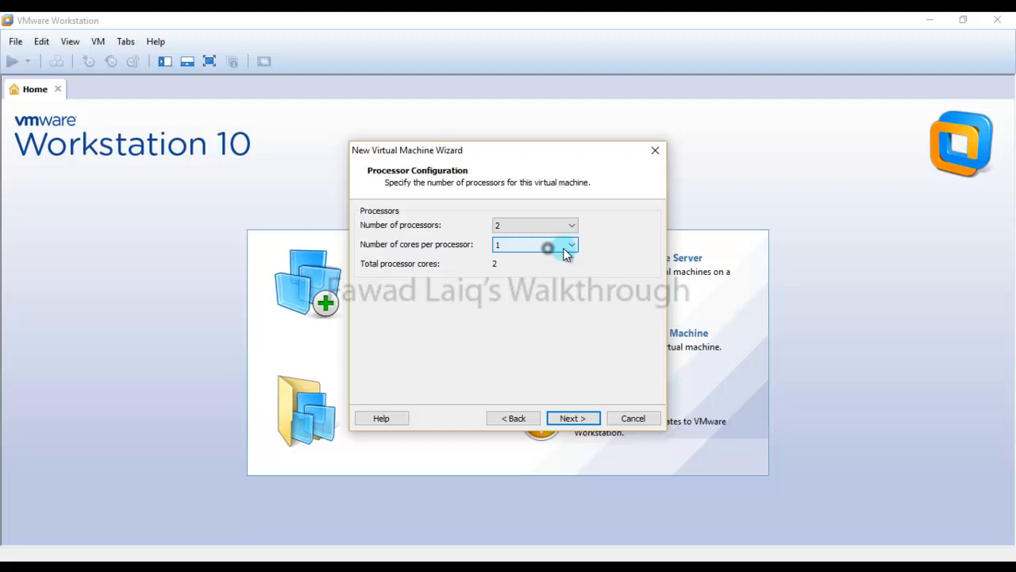
click(569, 245)
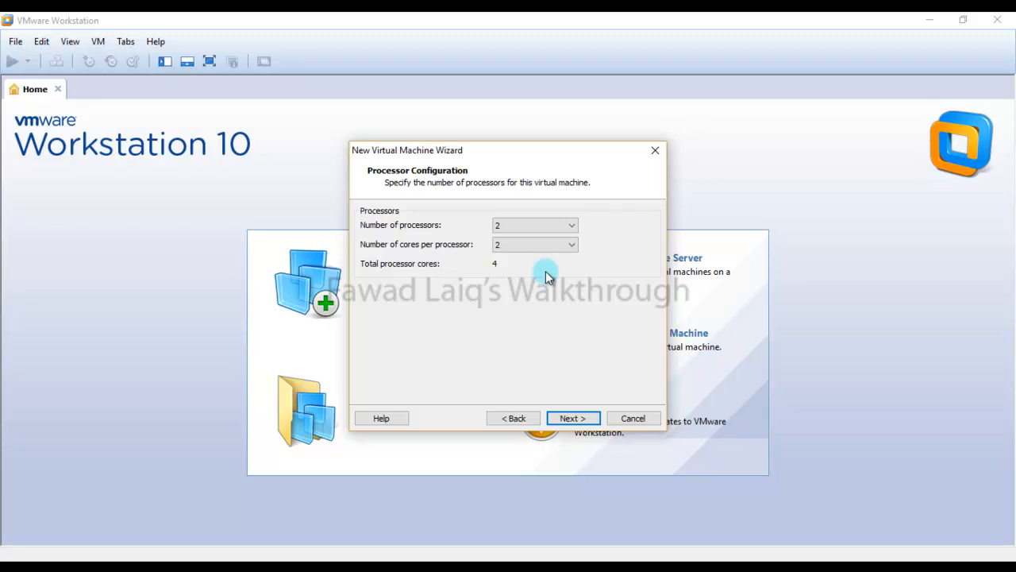
mouse_move(573, 348)
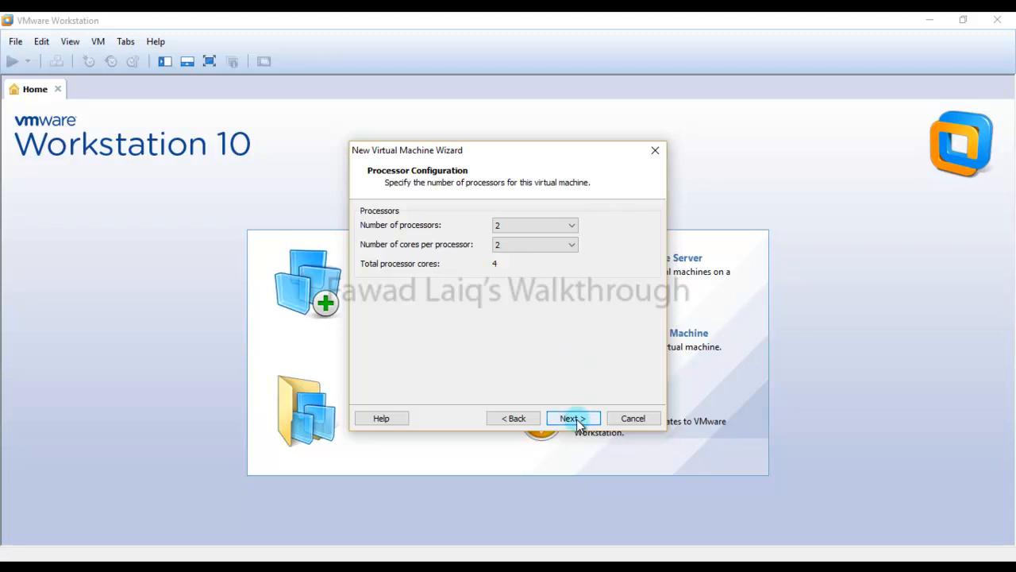
click(572, 419)
text(4096)
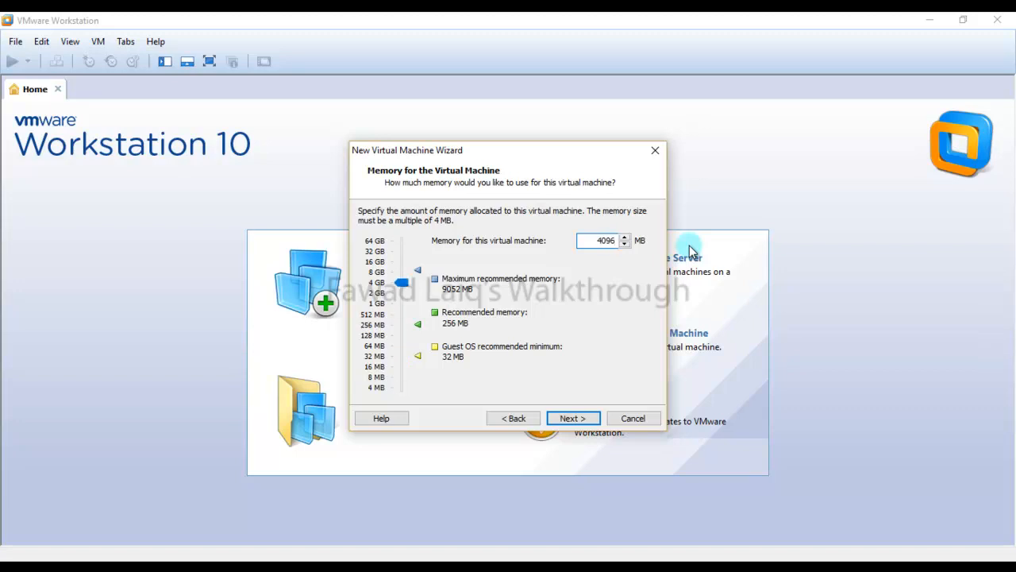
Step: Keep 4096 MB memory, NAT networking, the BusLogic controller and the default disk type
click(572, 419)
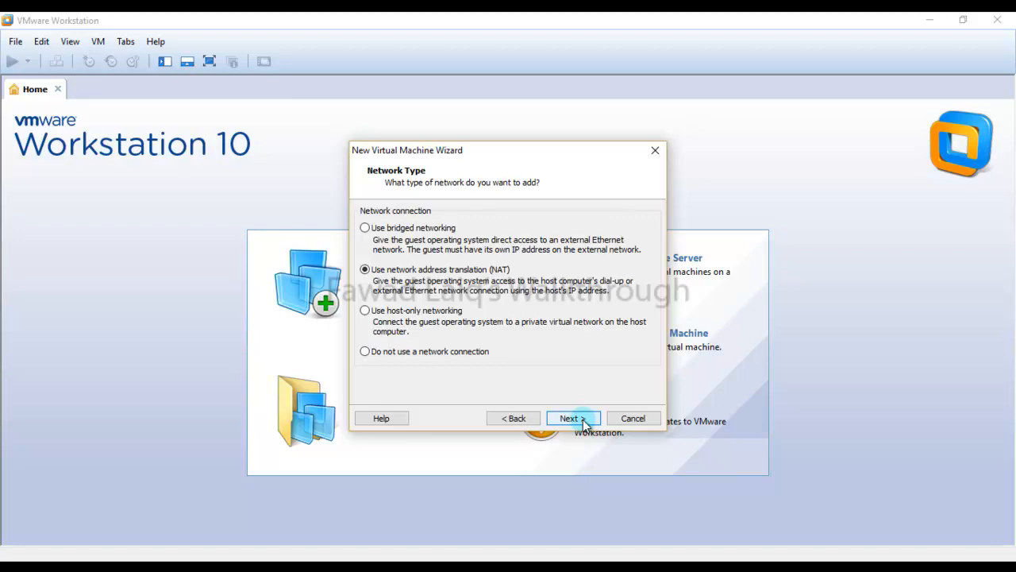
click(568, 419)
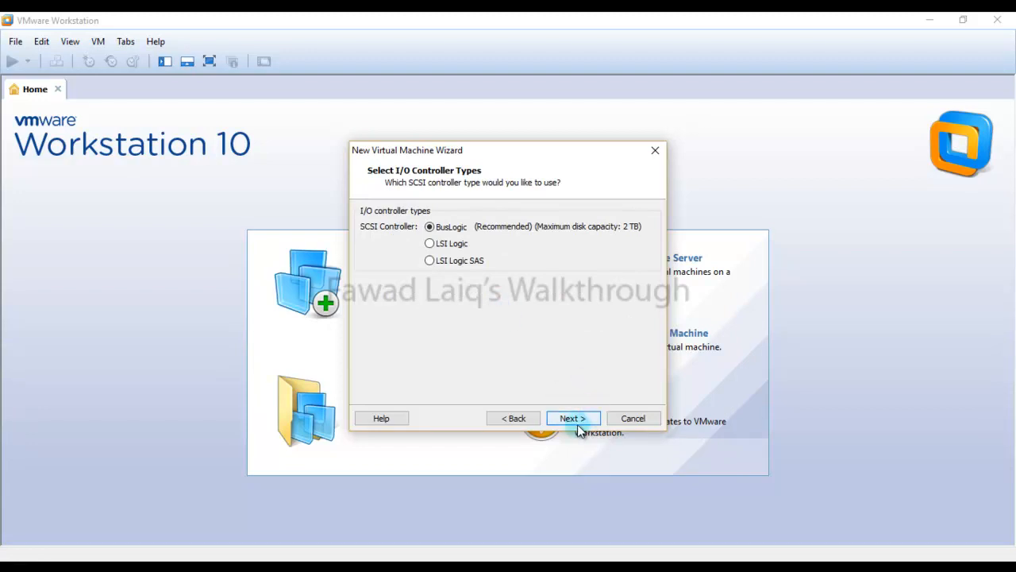
click(572, 418)
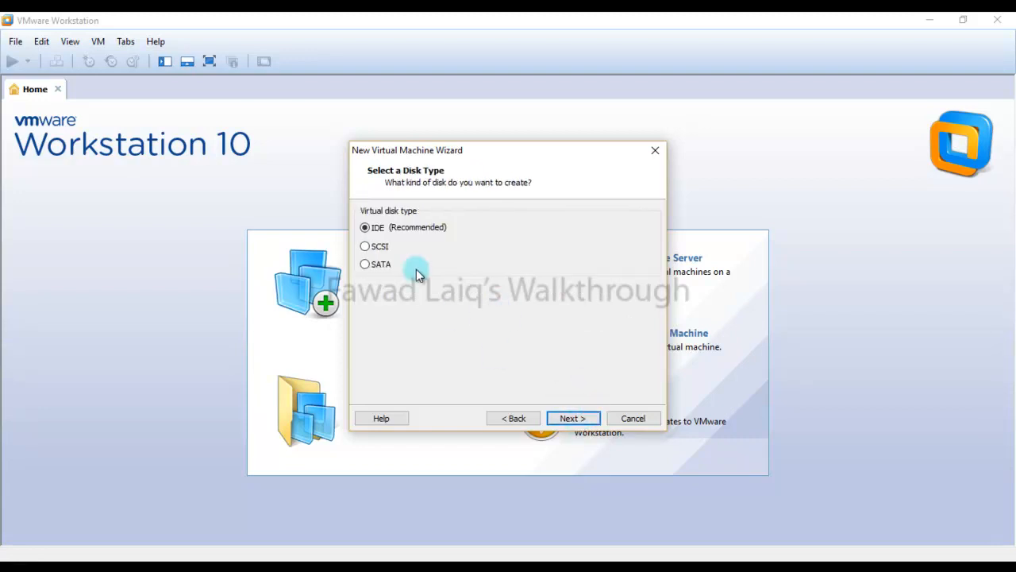
click(572, 419)
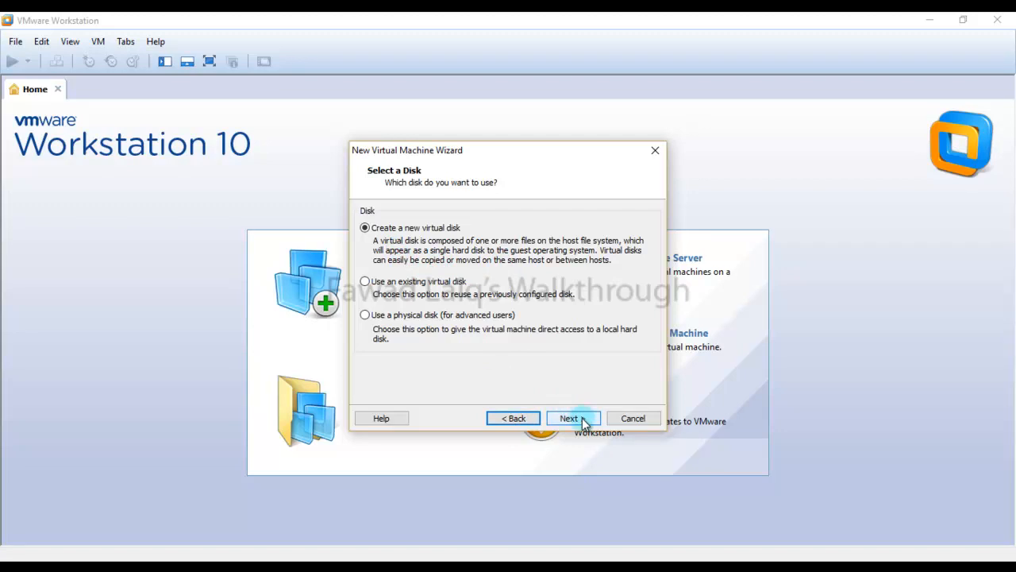
Step: Create a new 8 GB disk stored as a single file named CiscoCSR1000v.vmdk
click(569, 419)
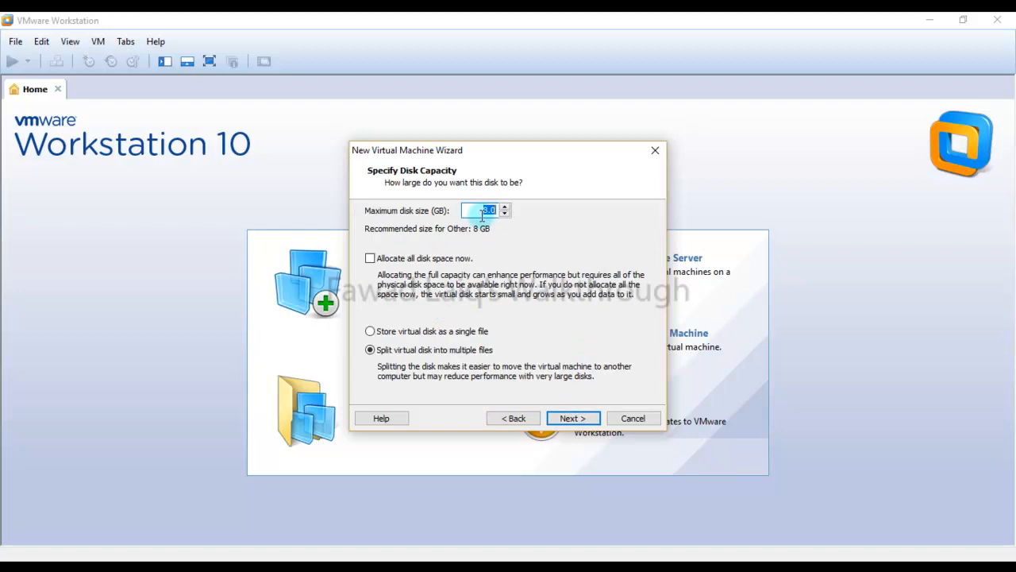
click(368, 331)
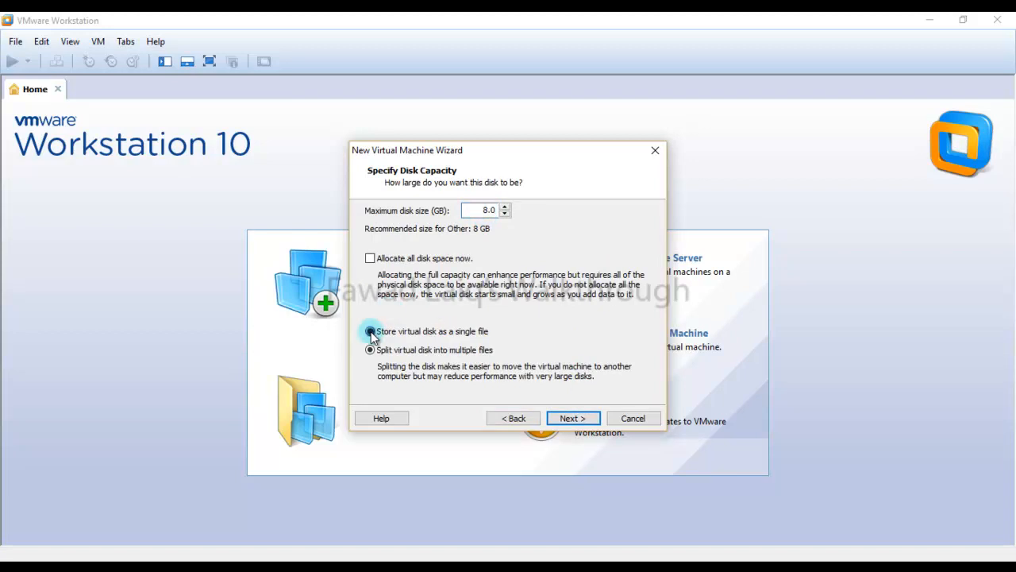
click(572, 417)
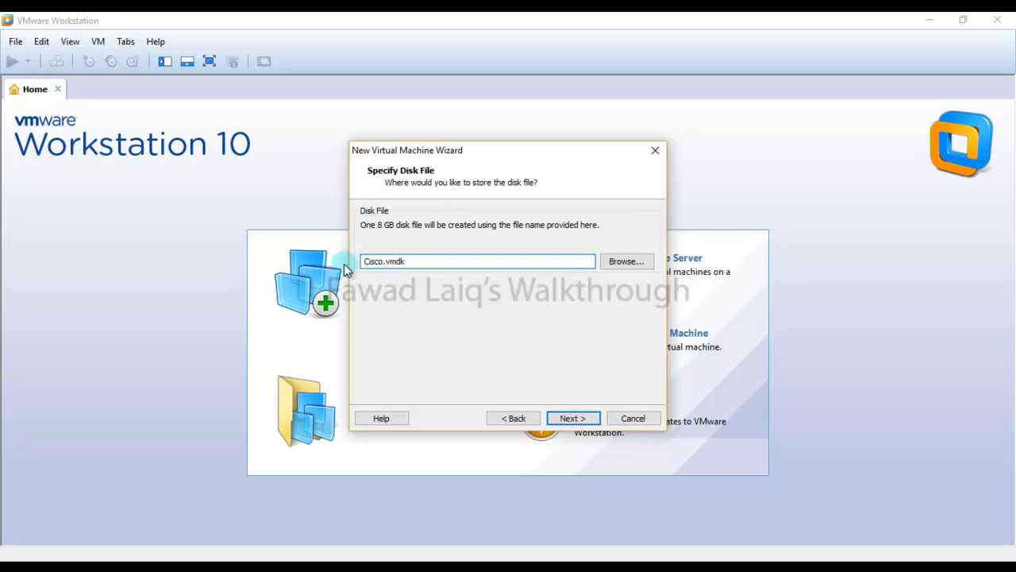
text(CSR)
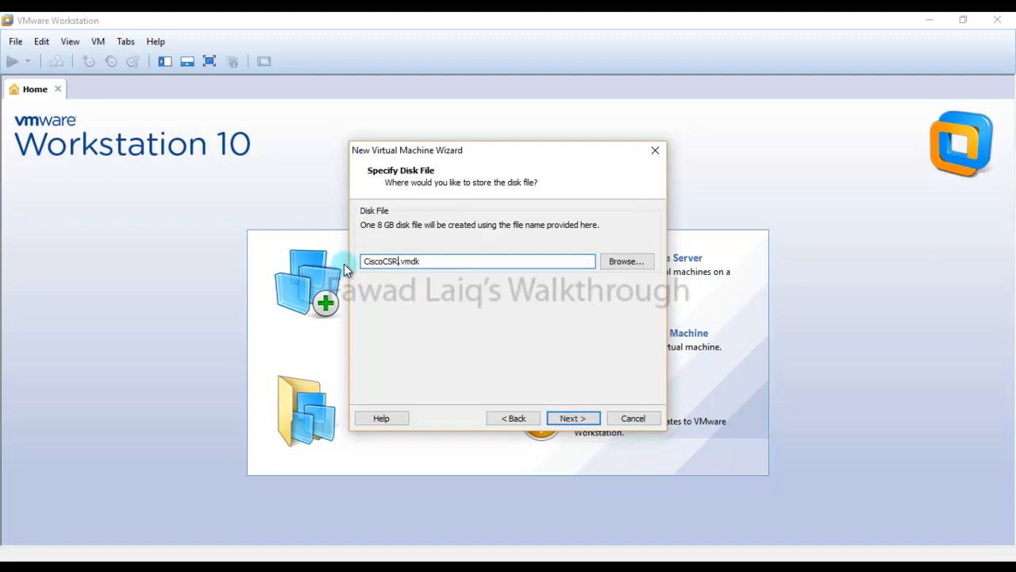
text(1000v)
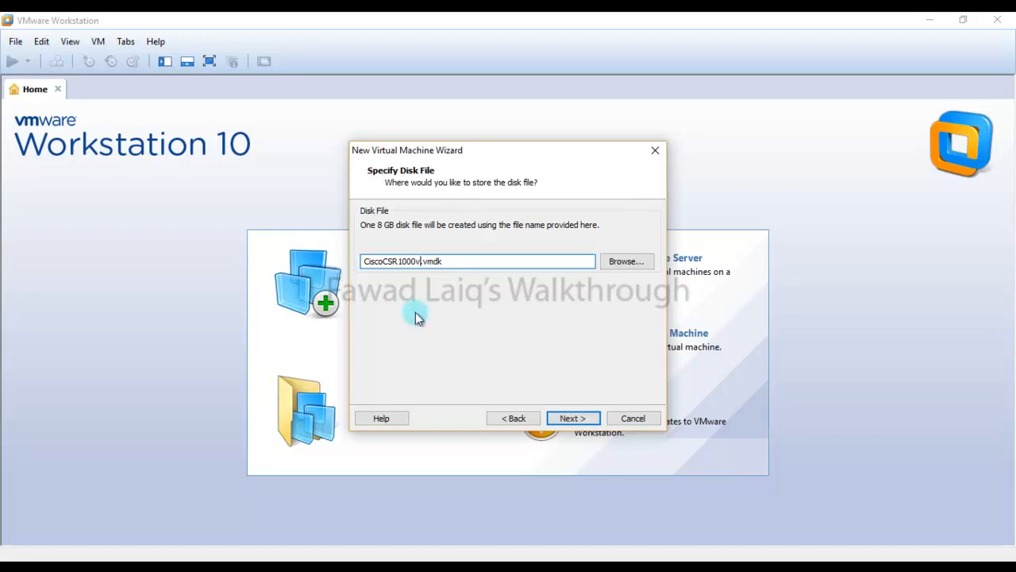
Step: Go back to the naming step and rename the virtual machine to CSR 1000v
click(513, 418)
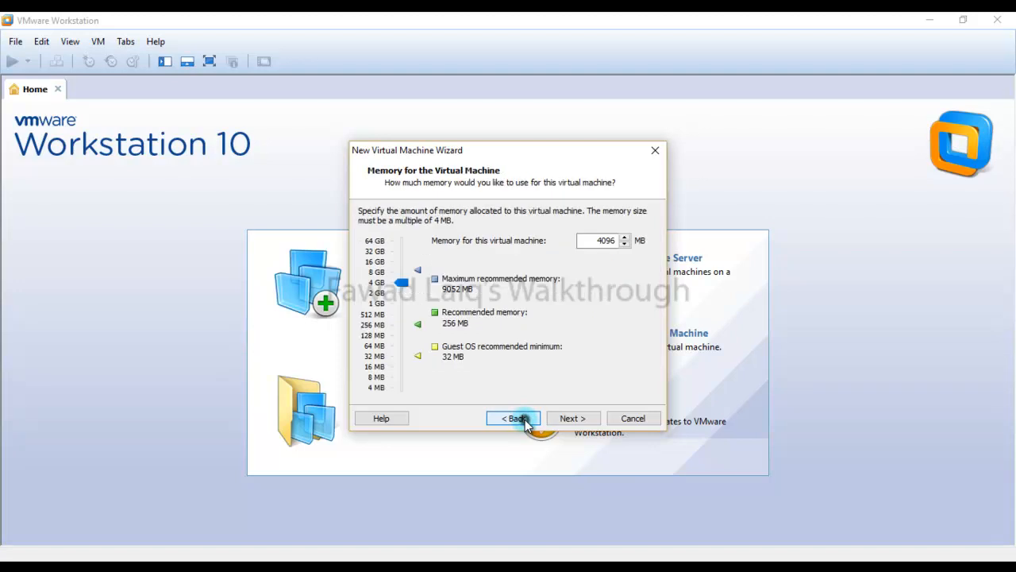
click(513, 419)
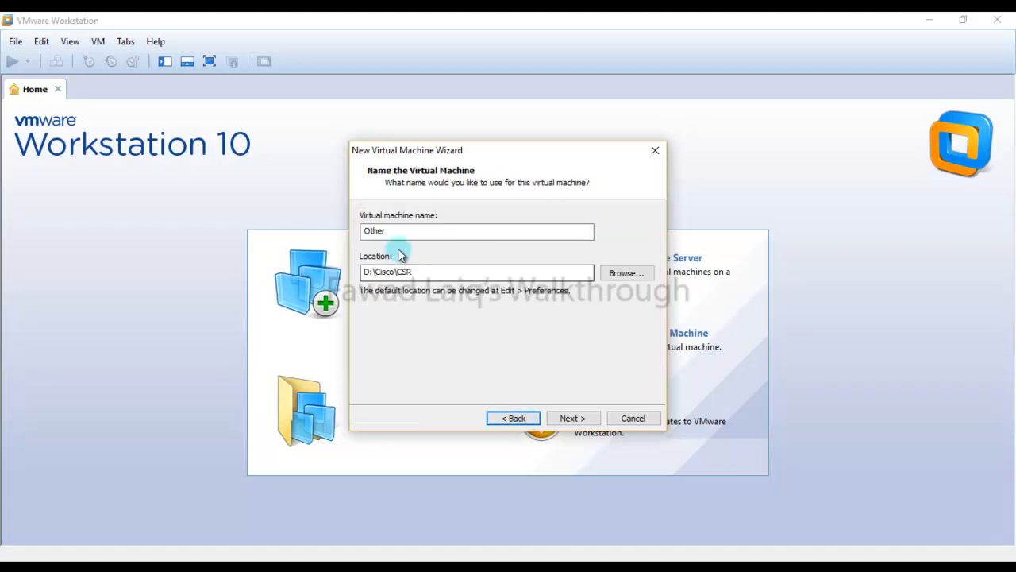
text(C)
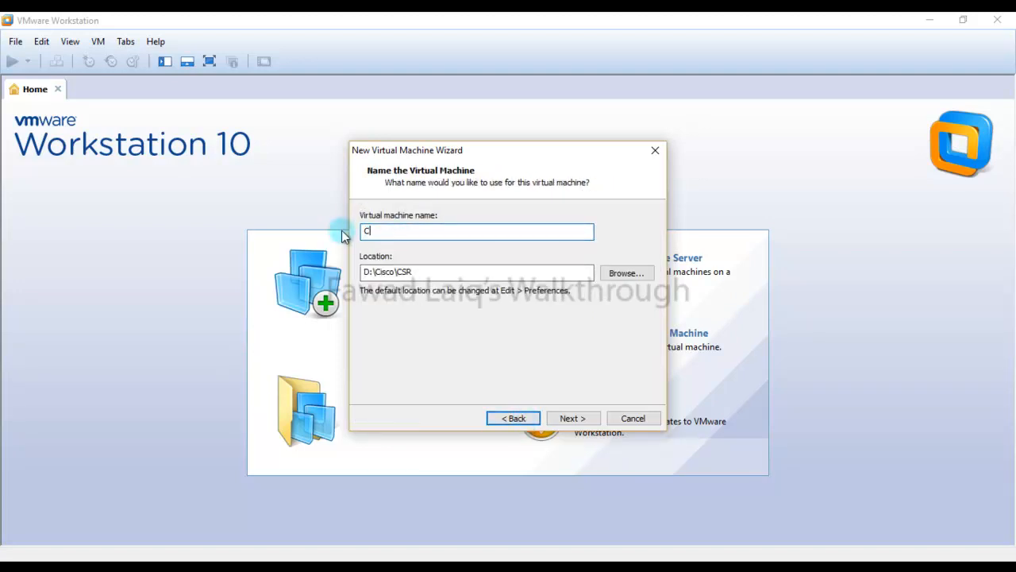
text(SR 1000)
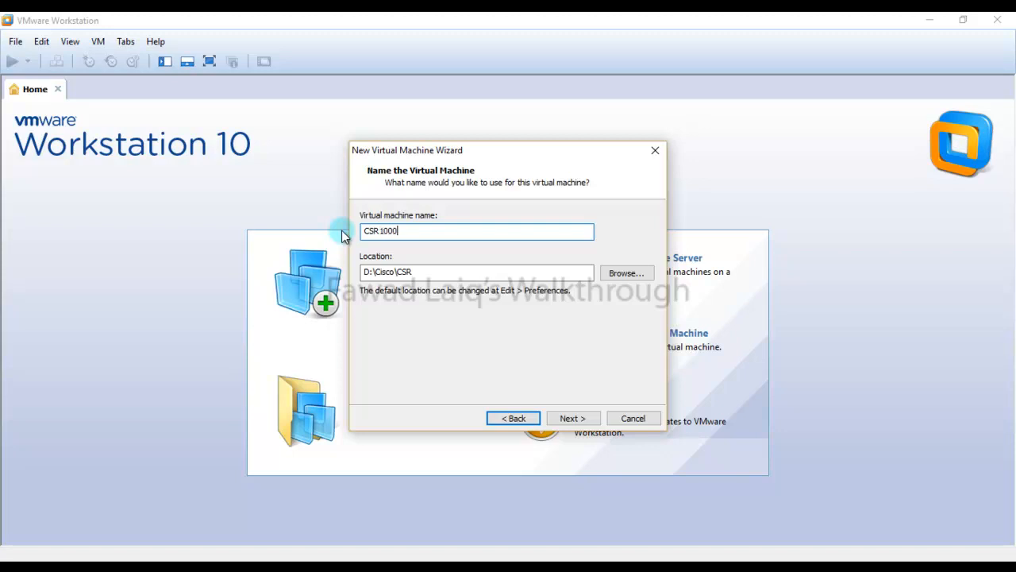
text(v)
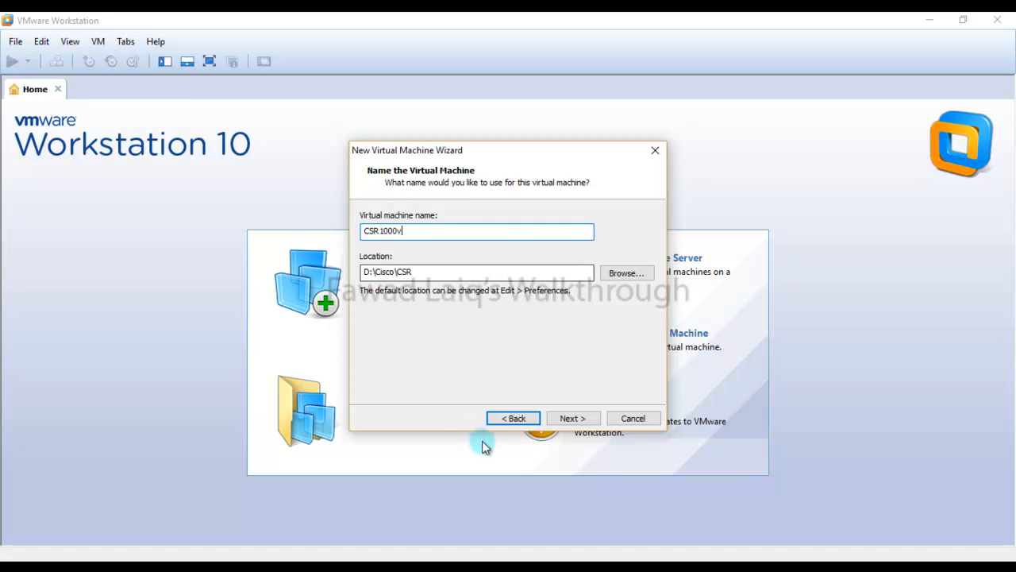
Step: Advance through NAT and new-disk pages and finish creating the CSR1000v machine
click(572, 419)
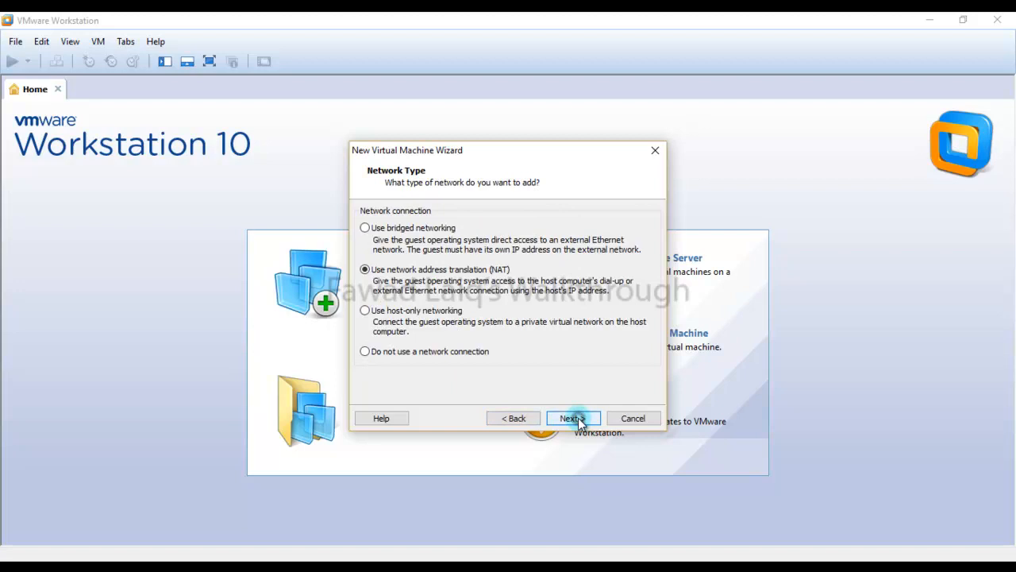
click(572, 419)
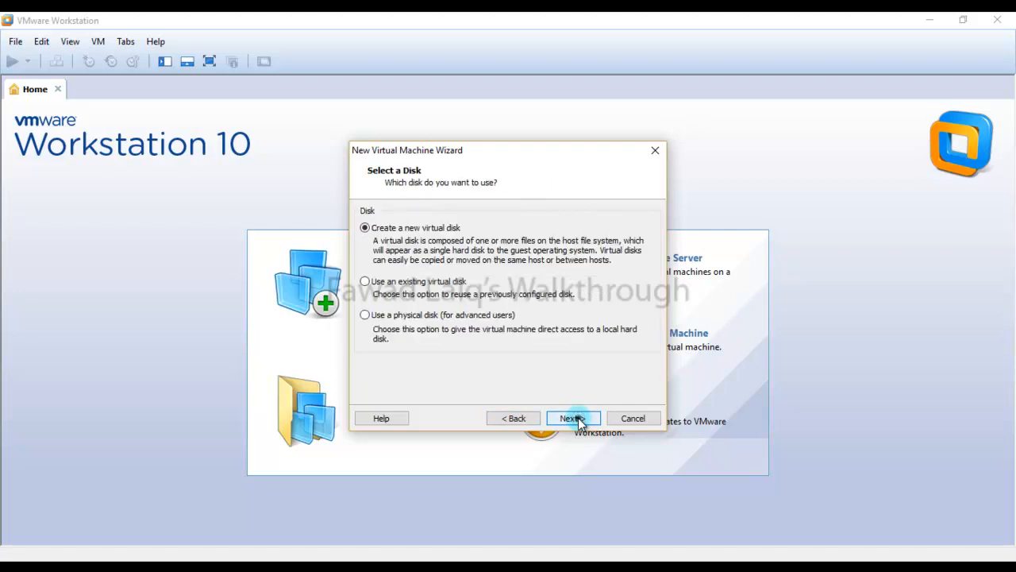
click(572, 420)
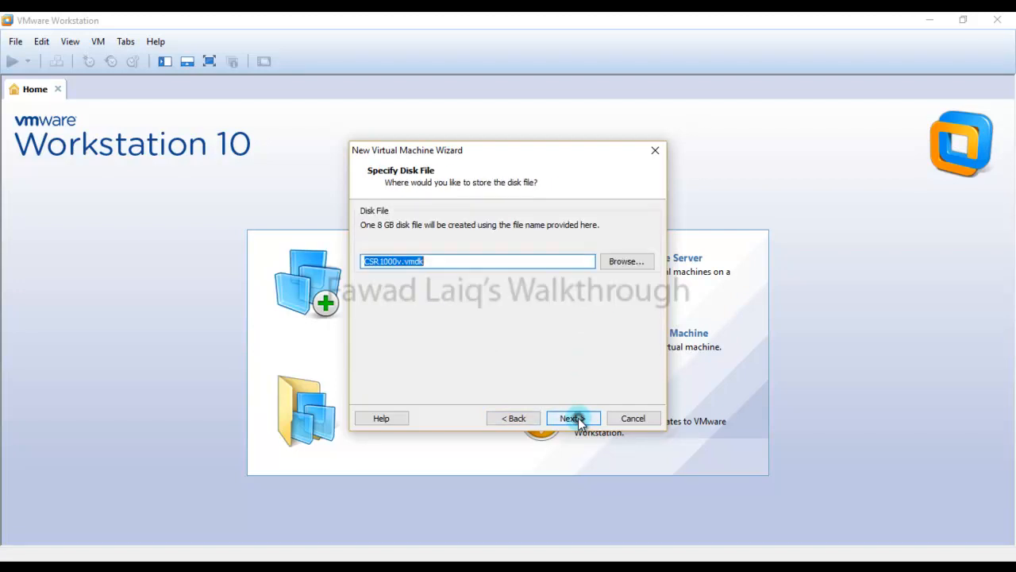
click(571, 420)
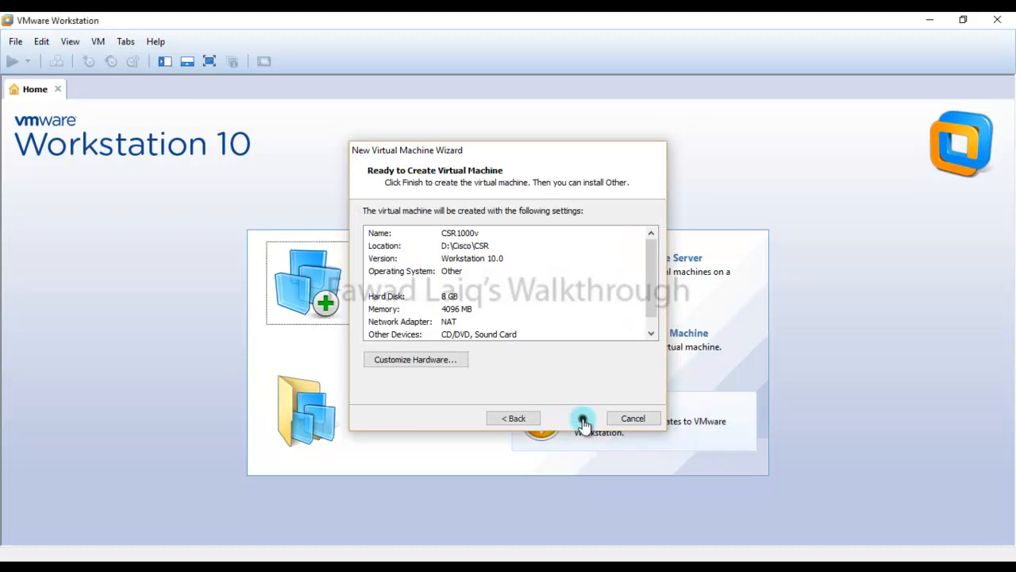
click(585, 419)
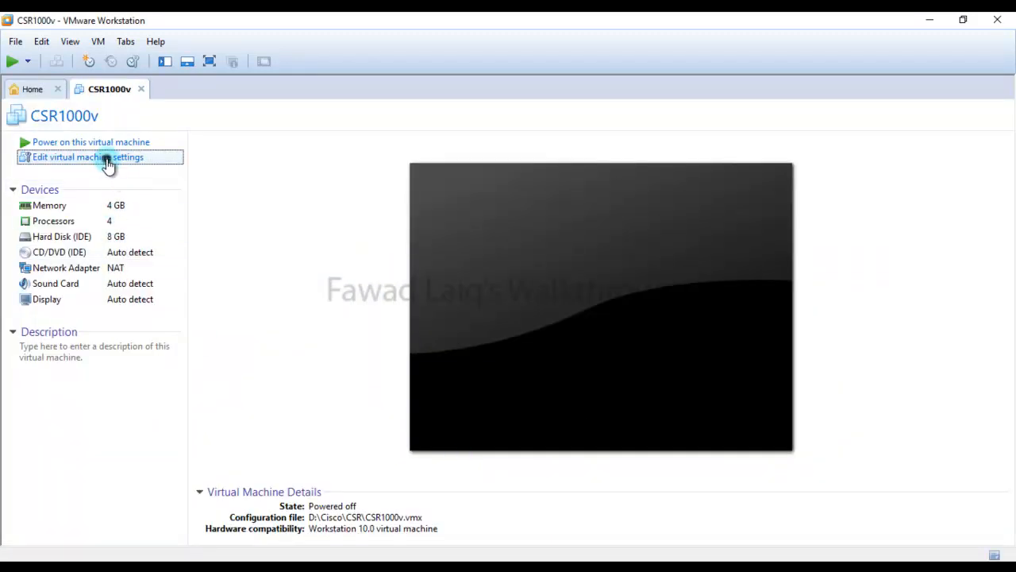
Step: In the machine's settings, start adding a new network adapter
click(87, 158)
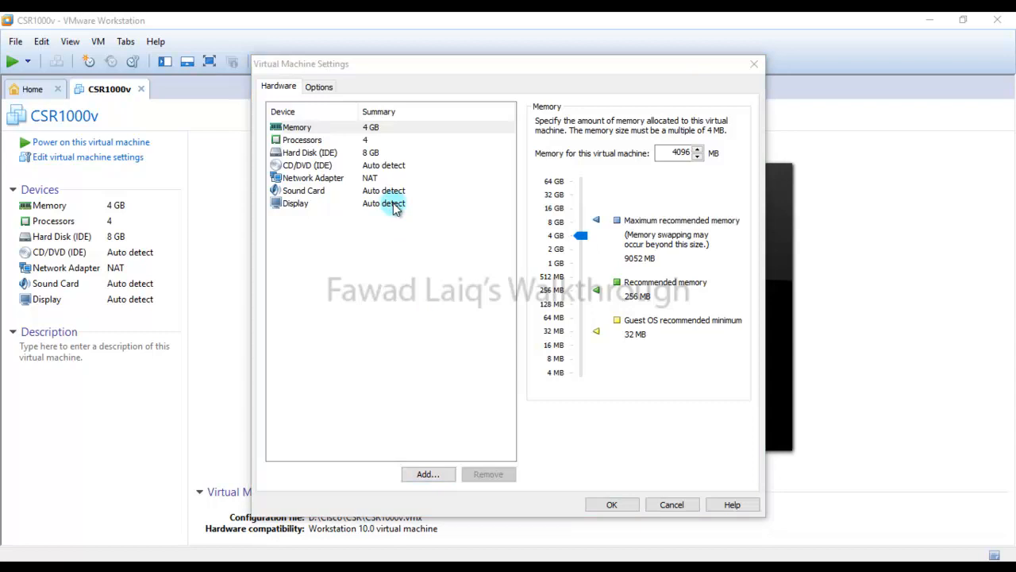
click(427, 473)
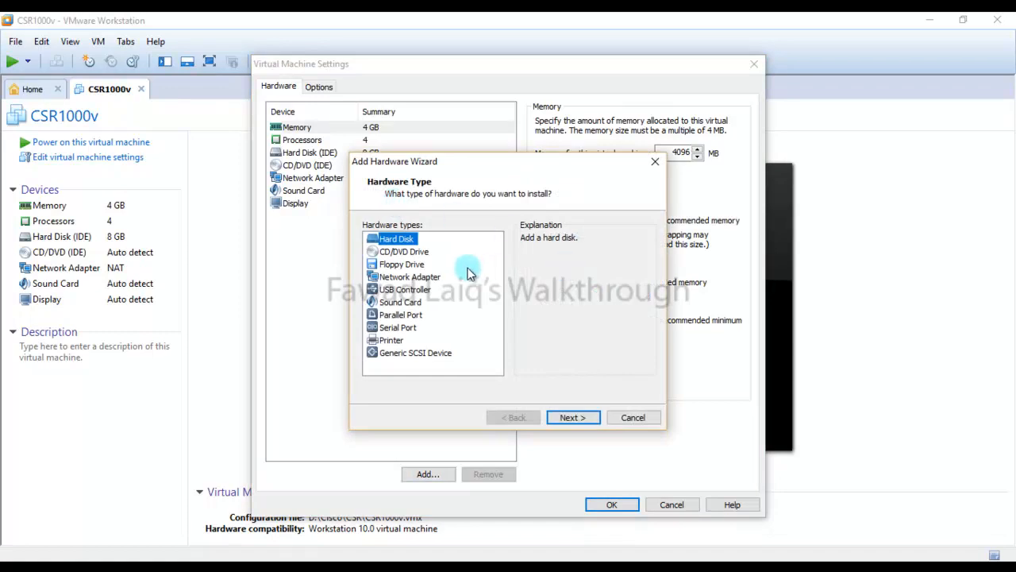
click(410, 276)
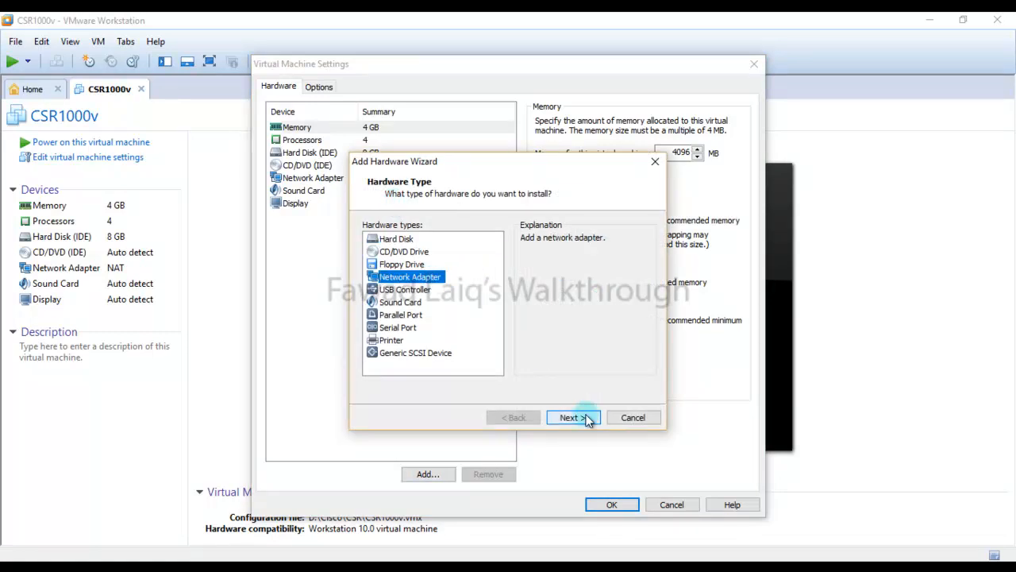
click(572, 416)
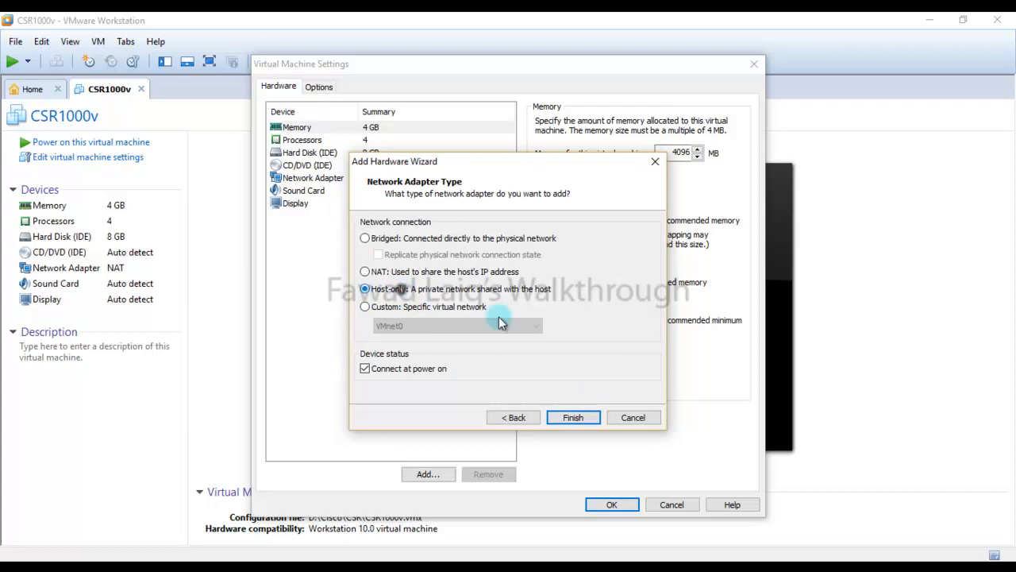
mouse_move(346, 314)
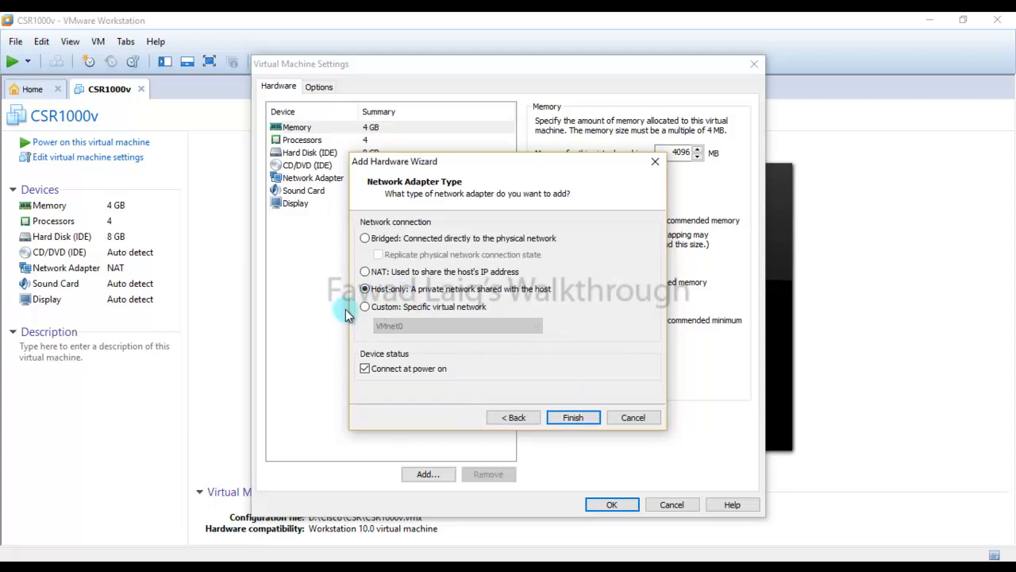
Step: Connect the second adapter to the custom VMnet1 (Host-only) network and add it
click(365, 306)
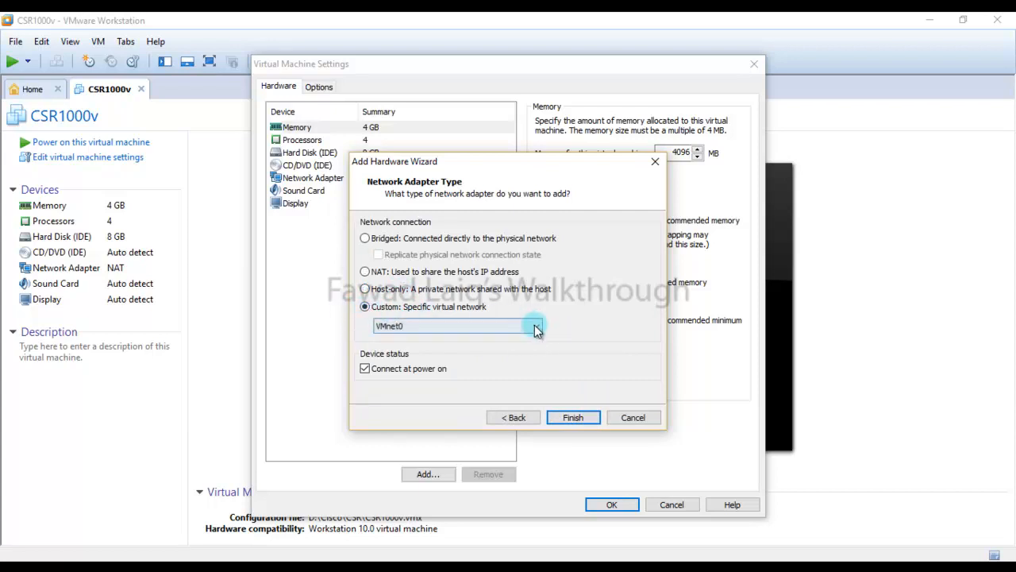
click(534, 326)
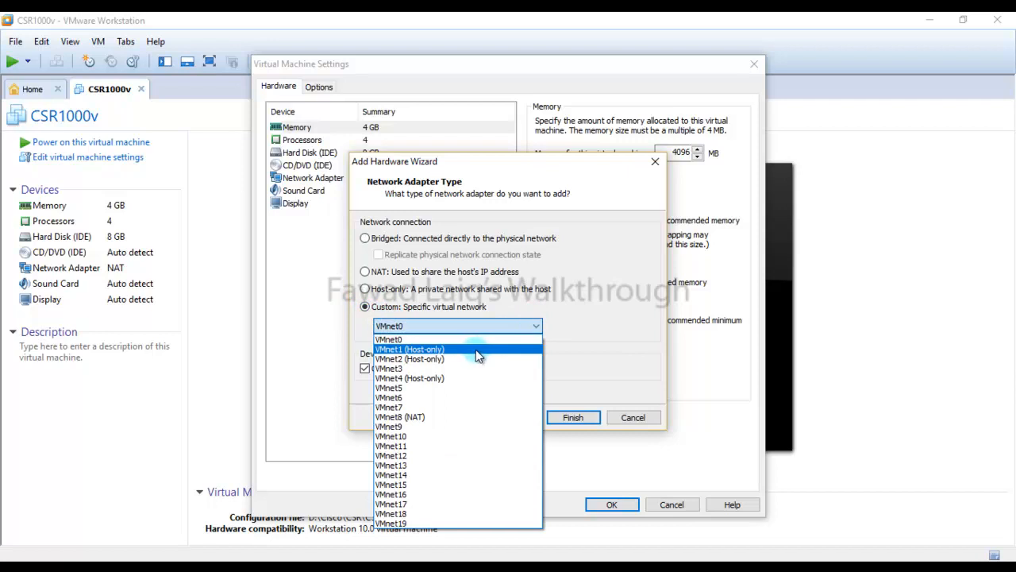
mouse_move(454, 354)
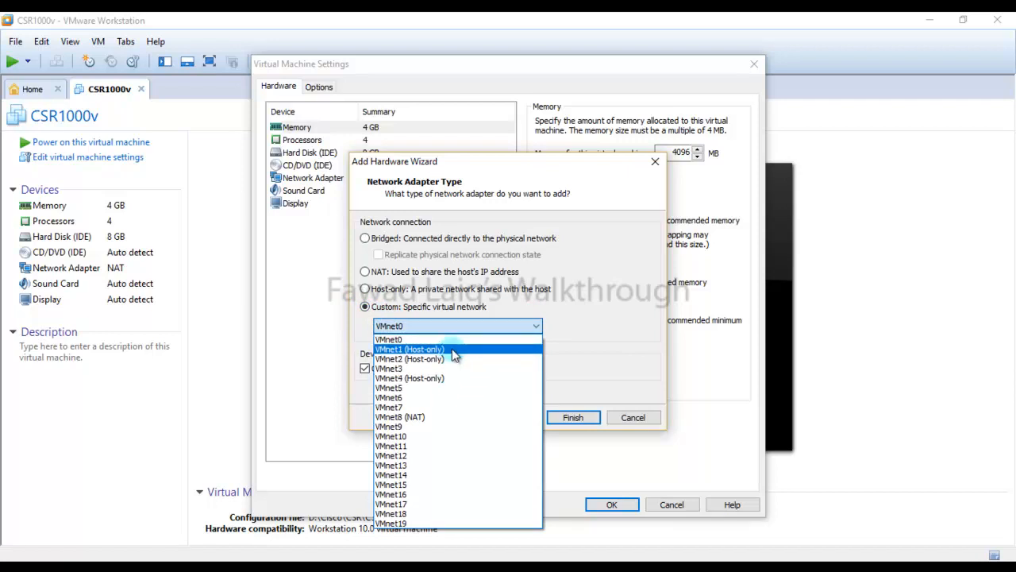
click(410, 350)
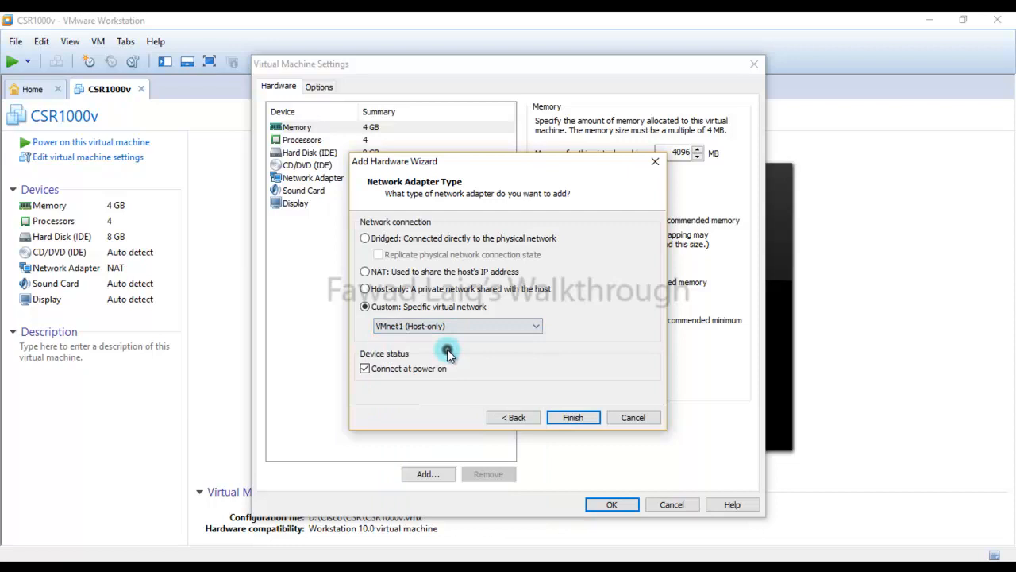
click(572, 416)
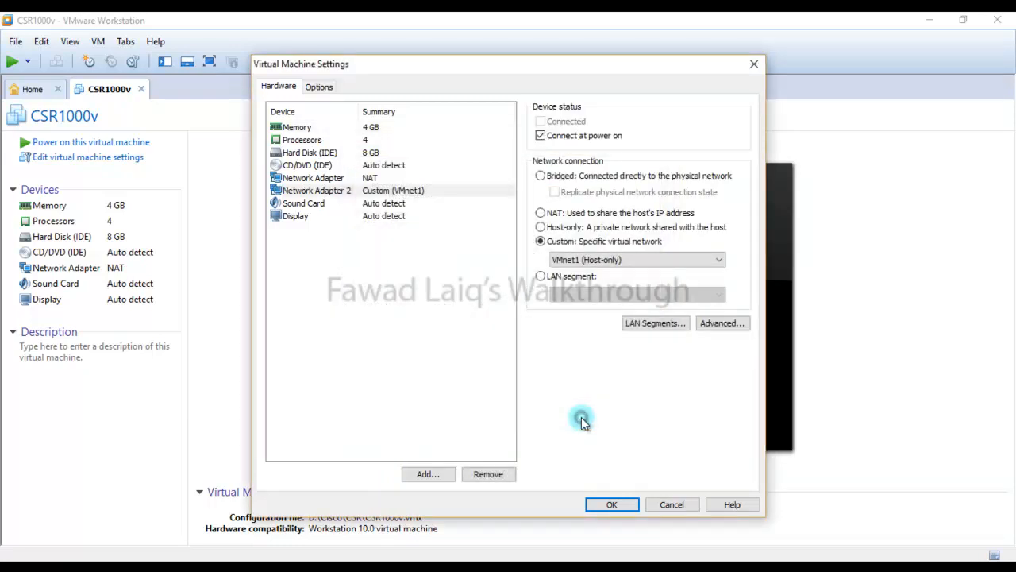
Step: Add a third network adapter on VMnet2 (Host-only) and save the settings
click(429, 473)
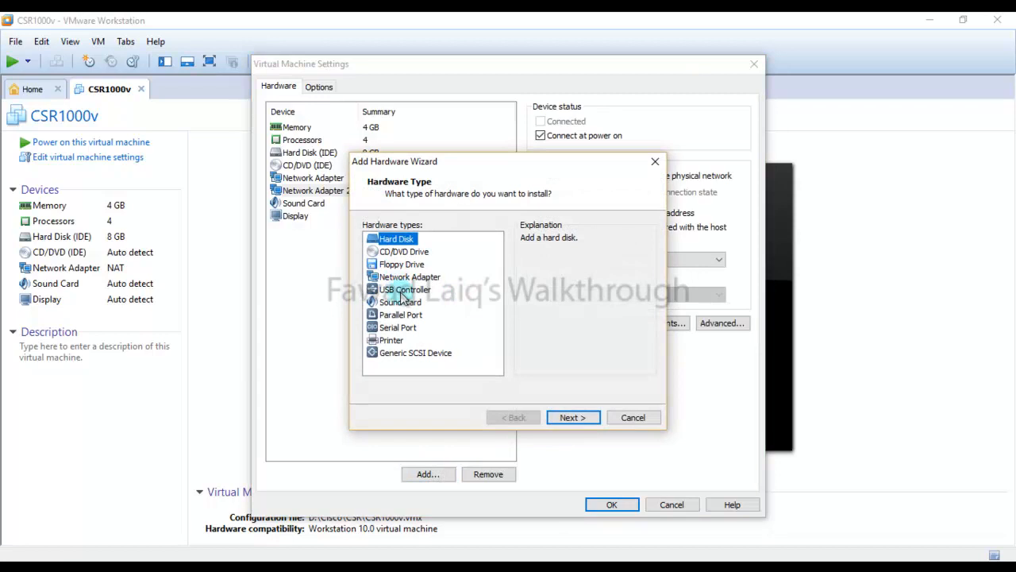
click(410, 276)
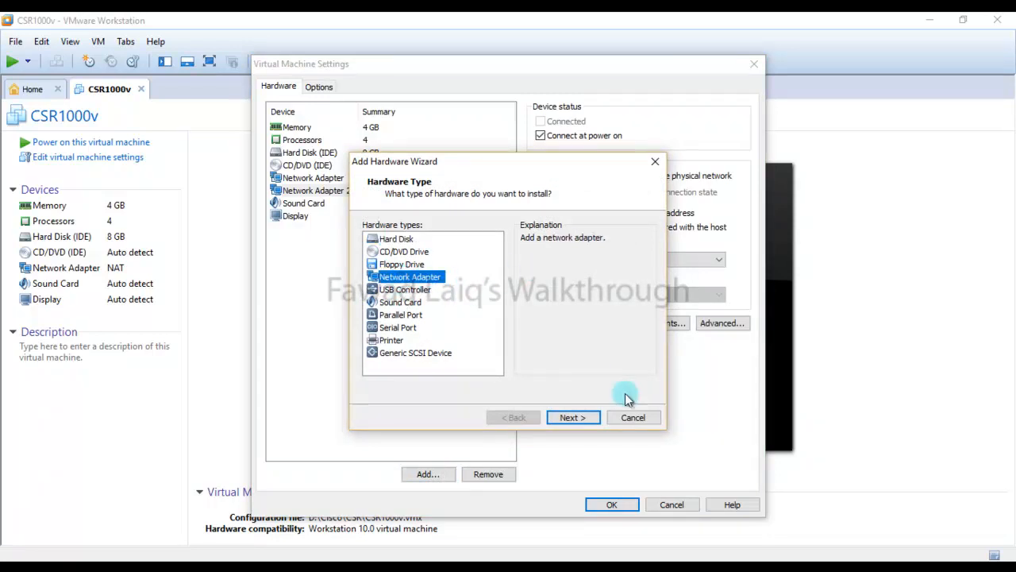
click(572, 416)
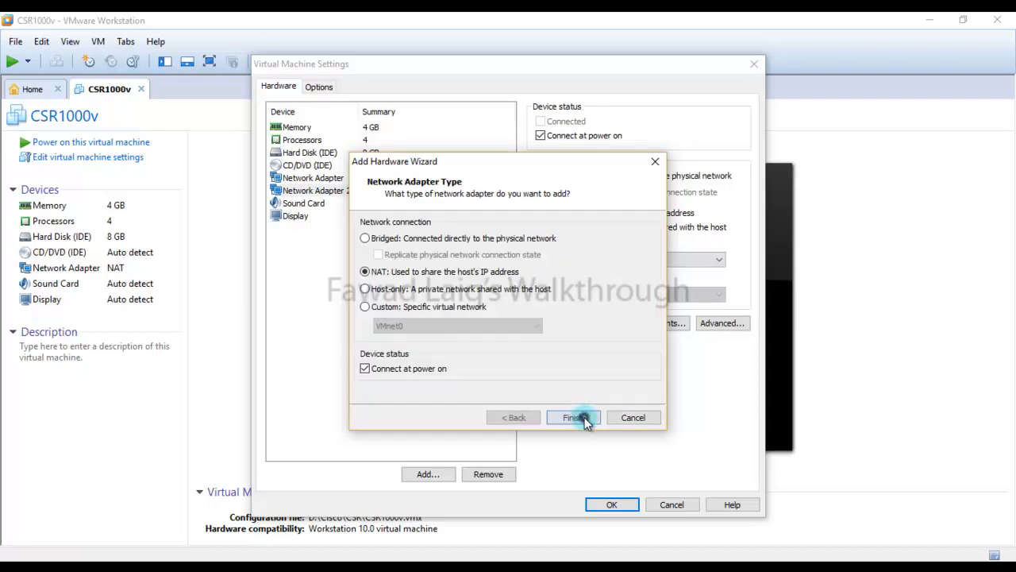
click(365, 306)
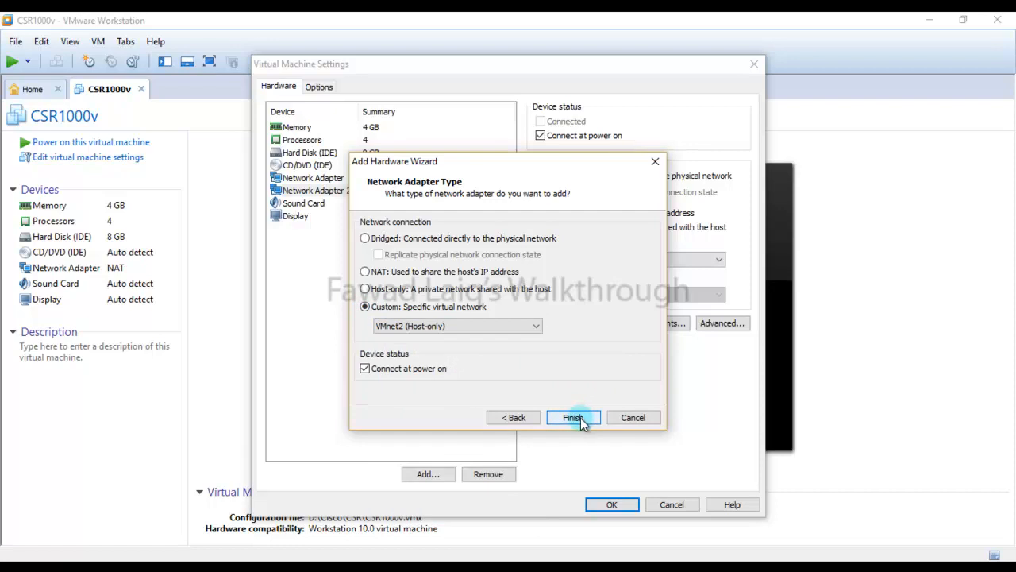
click(572, 416)
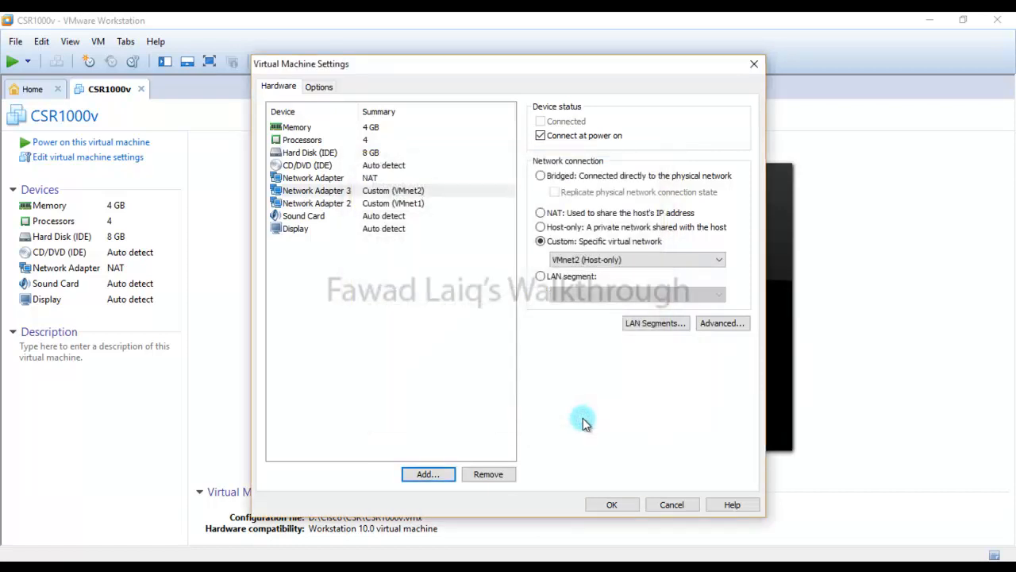
click(612, 505)
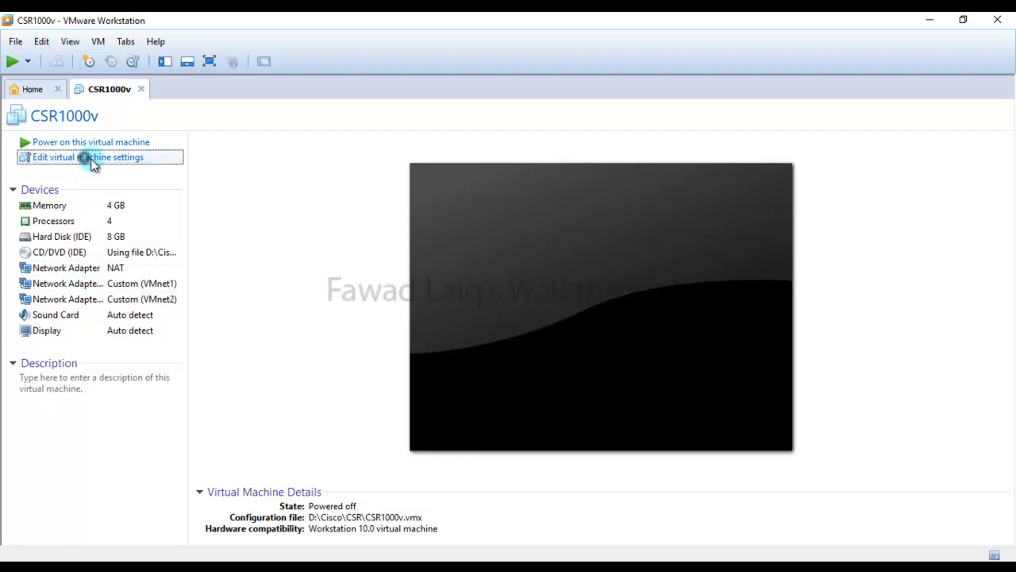
click(89, 157)
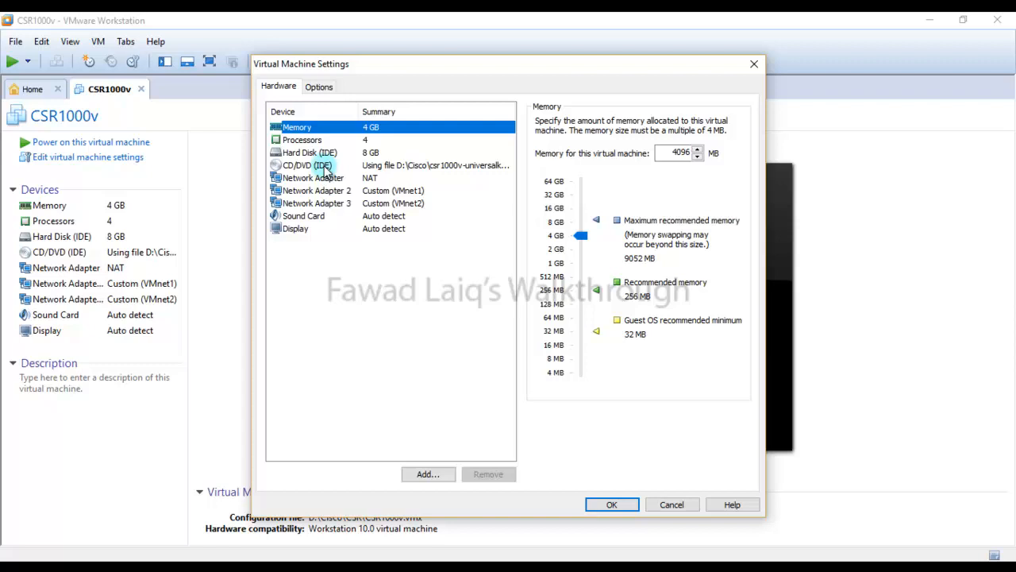
click(305, 165)
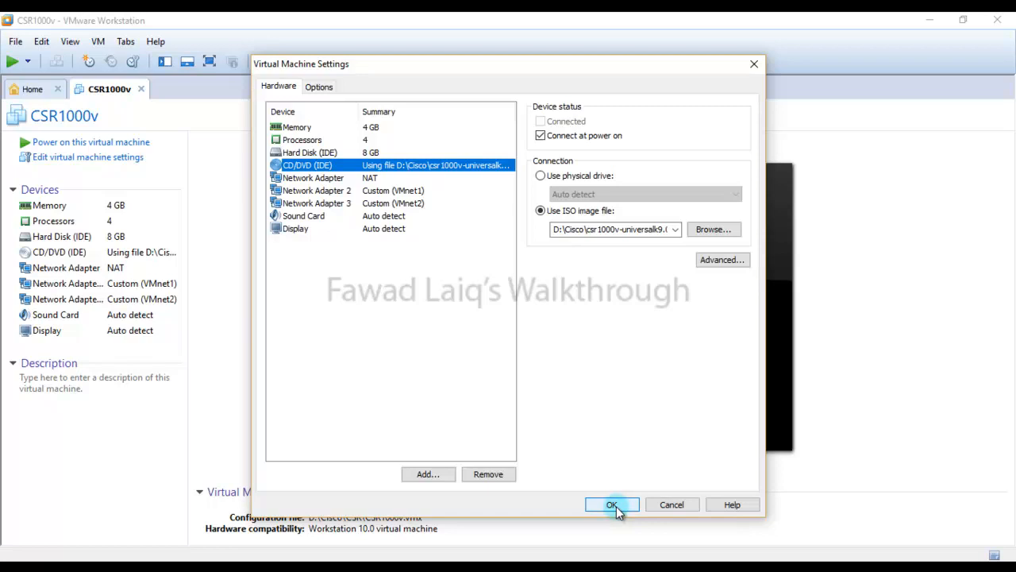
click(611, 505)
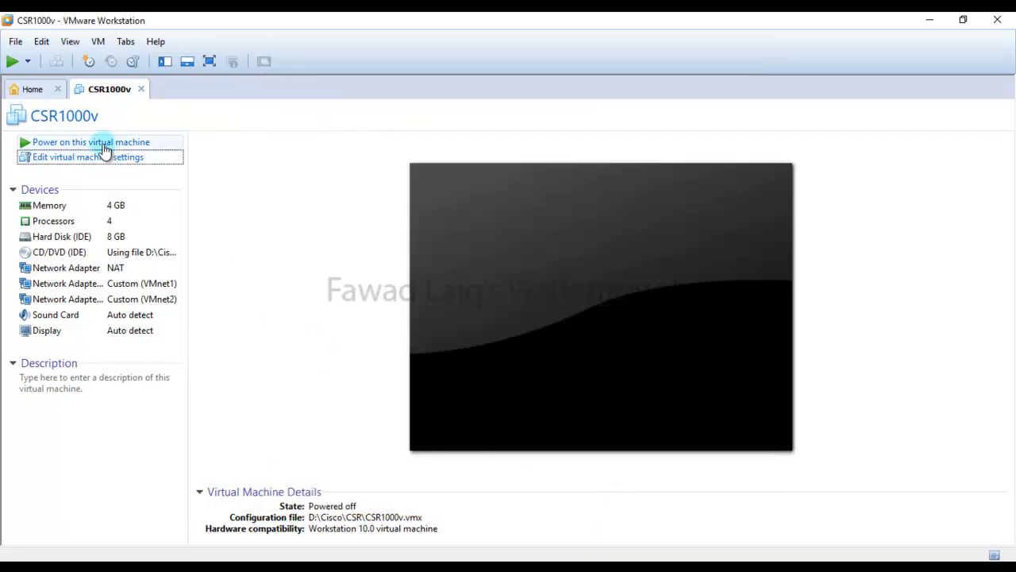
click(90, 141)
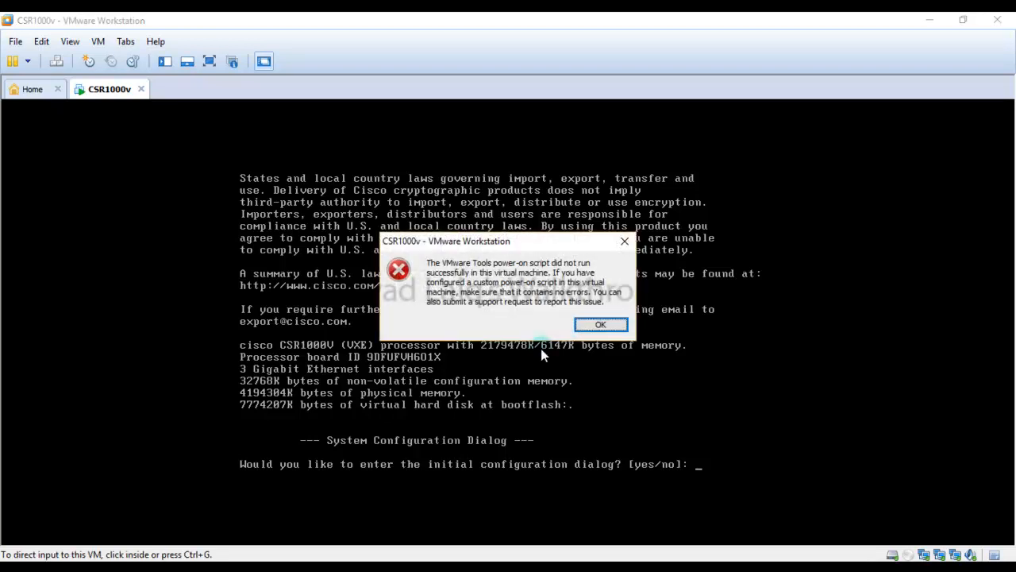
mouse_move(548, 294)
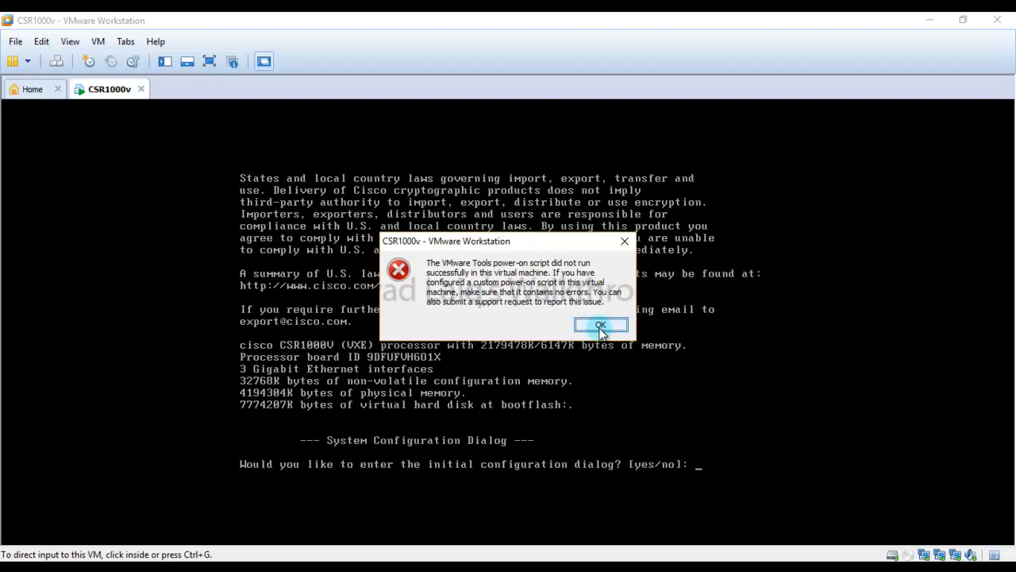
Step: Dismiss the VMware Tools power-on script error message
click(600, 324)
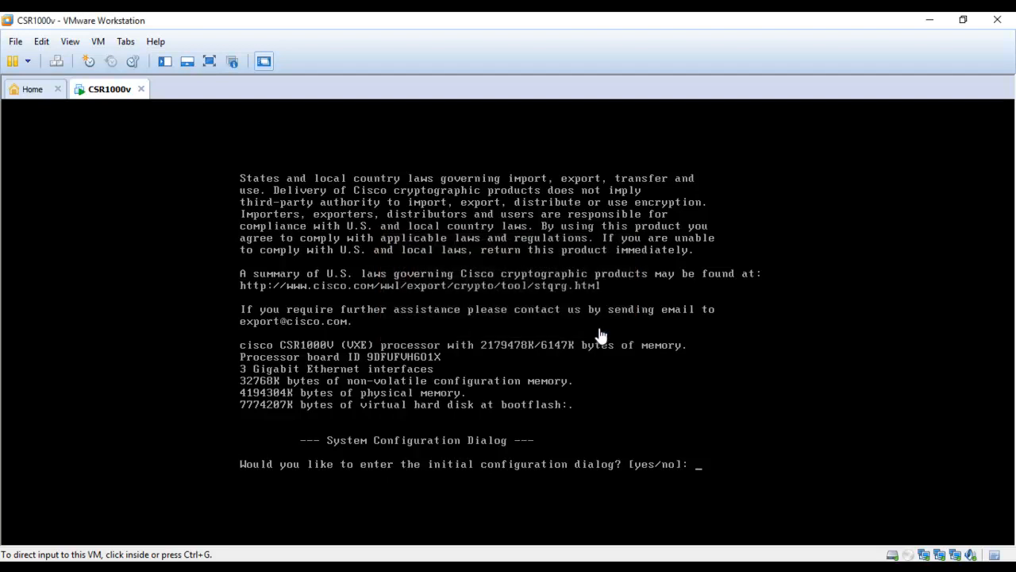